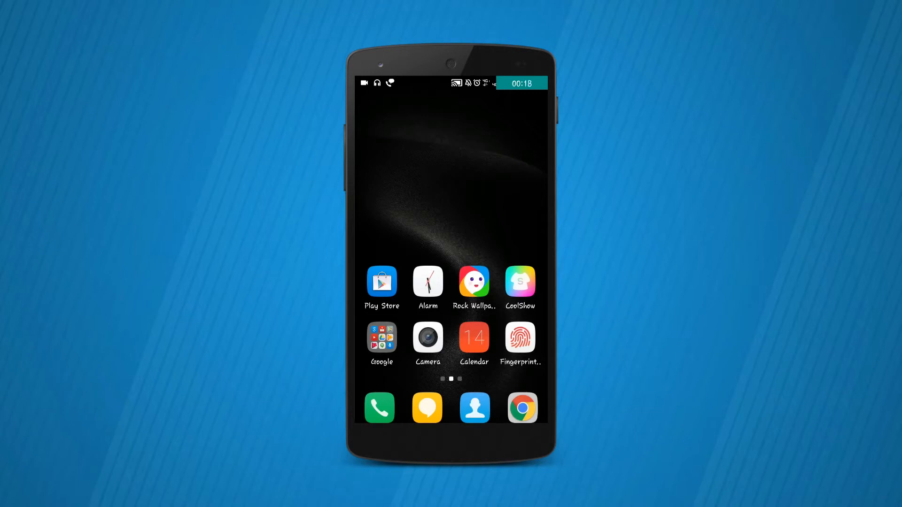
Launch the Phone dialer to enter the EngineerMode code and reach Hardware Testing.
click(378, 406)
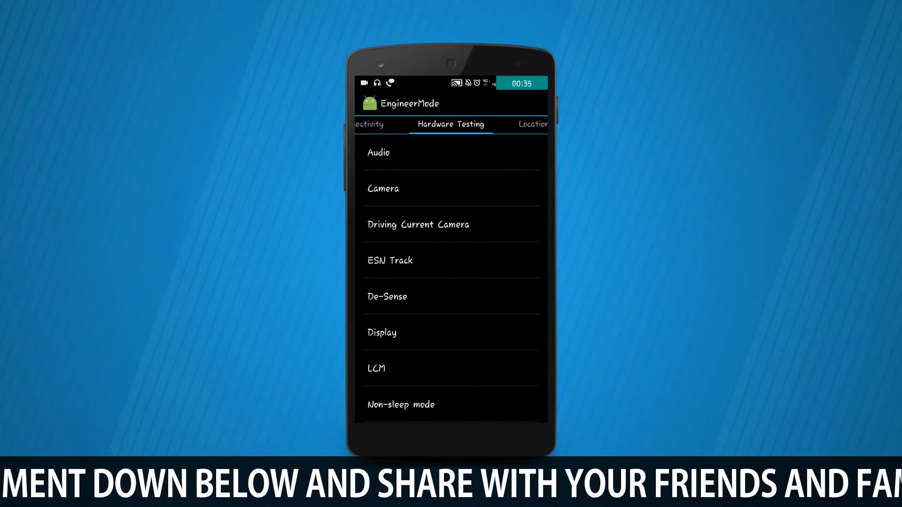
Enter the Audio hardware tests to reach Audio_ModeSetting at Sip, value 56, max 145.
click(378, 152)
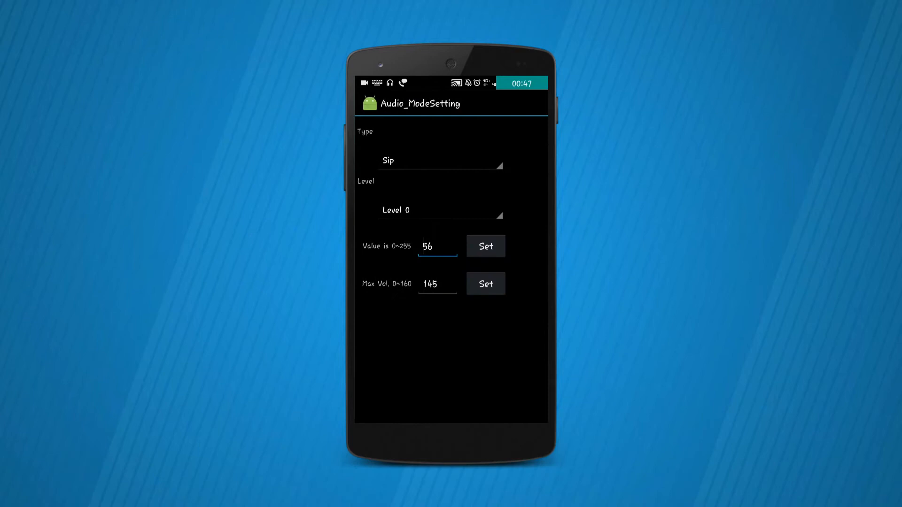
Set the audio Type to Media (Level 0, value 88) and begin editing the max volume 145.
click(440, 161)
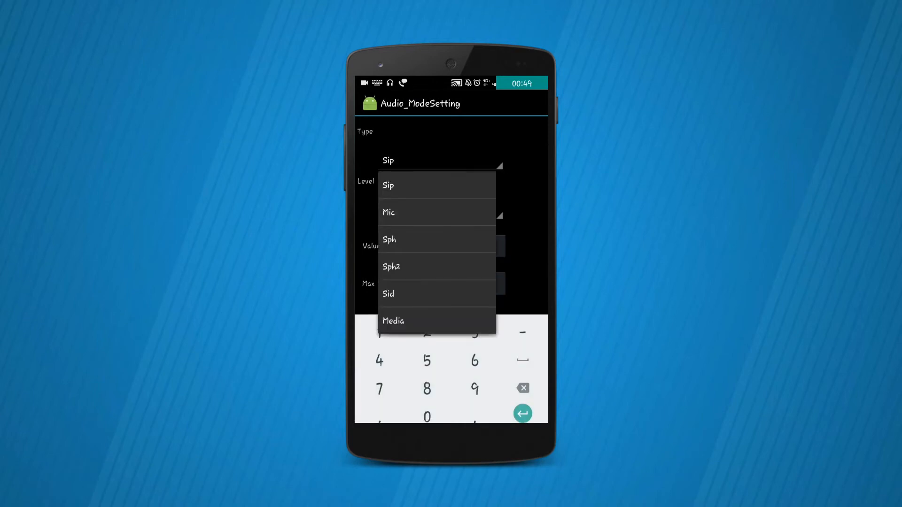
click(394, 321)
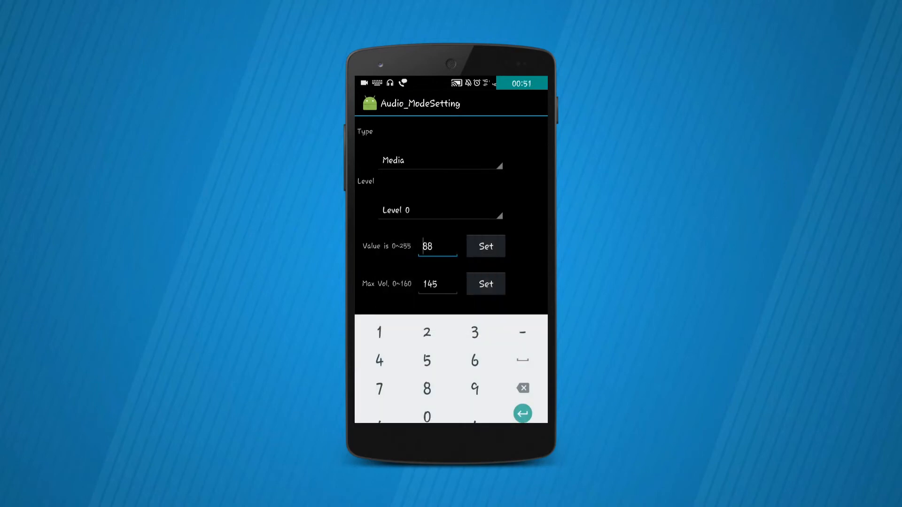
click(437, 284)
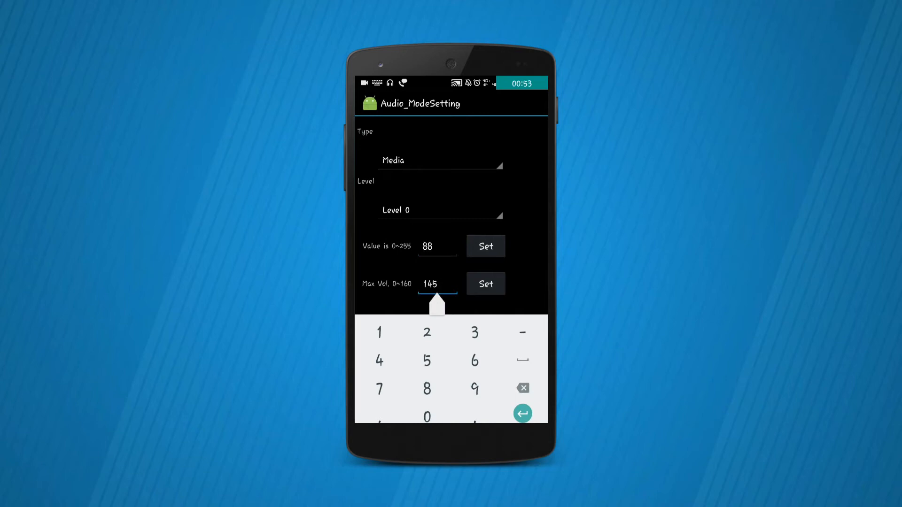